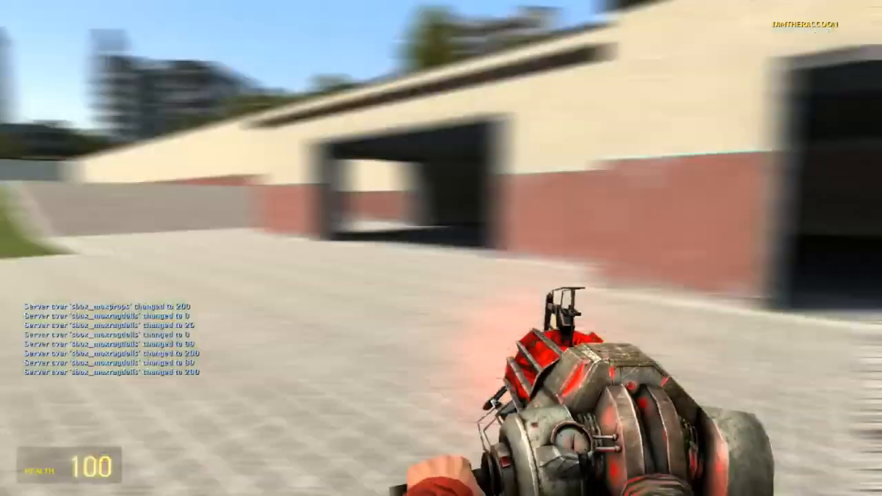
# Browse the Weapons catalogue and view another weapon pack's contents before switching to the crowbar.
pyautogui.press('q')
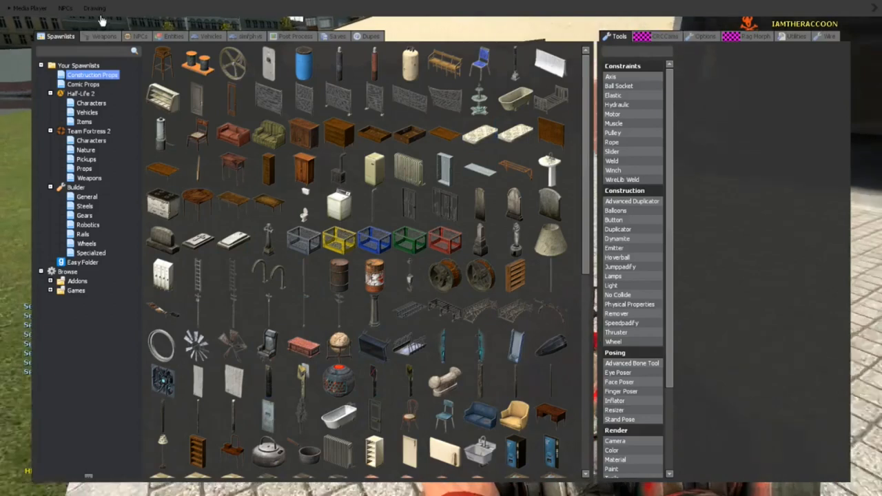
pyautogui.click(105, 36)
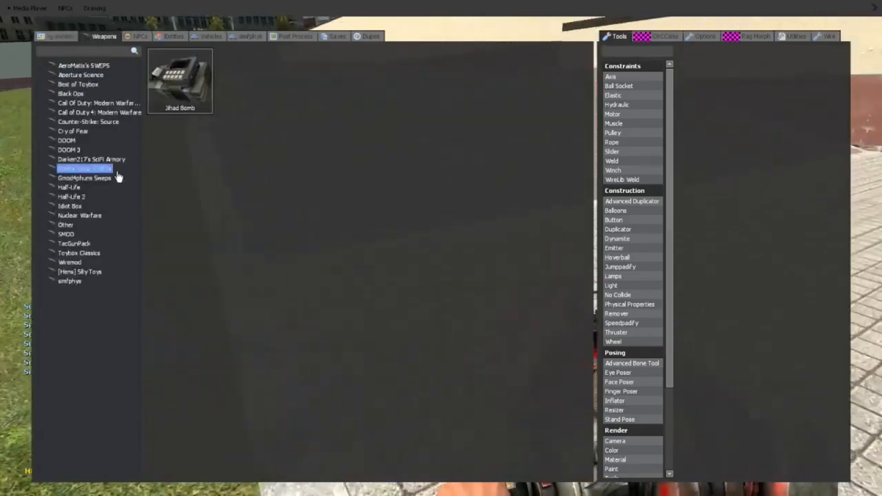
pyautogui.click(79, 253)
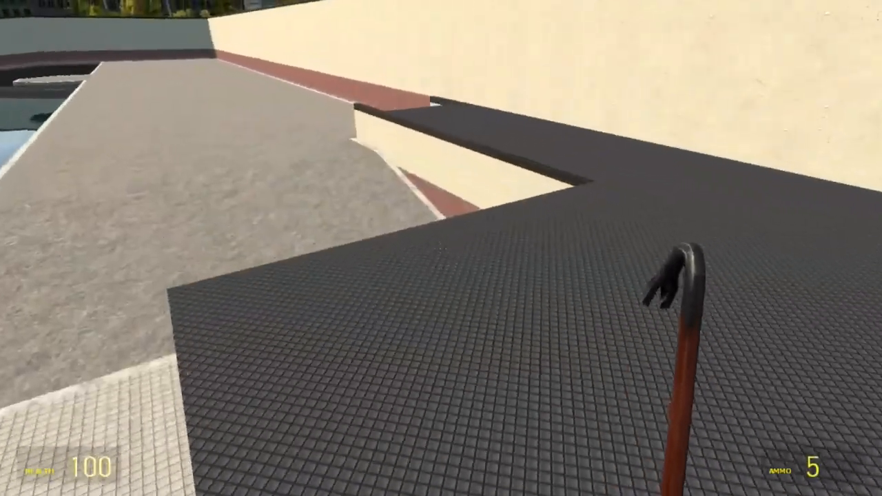
# Spawn a revolver from the Gmod4phuns Sweps pack and shoot the citizen on the grass.
pyautogui.press('q')
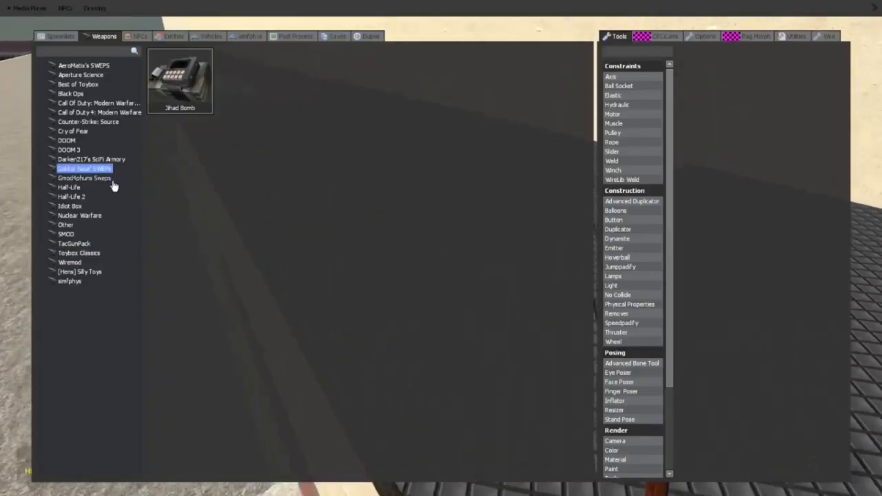
pyautogui.click(84, 177)
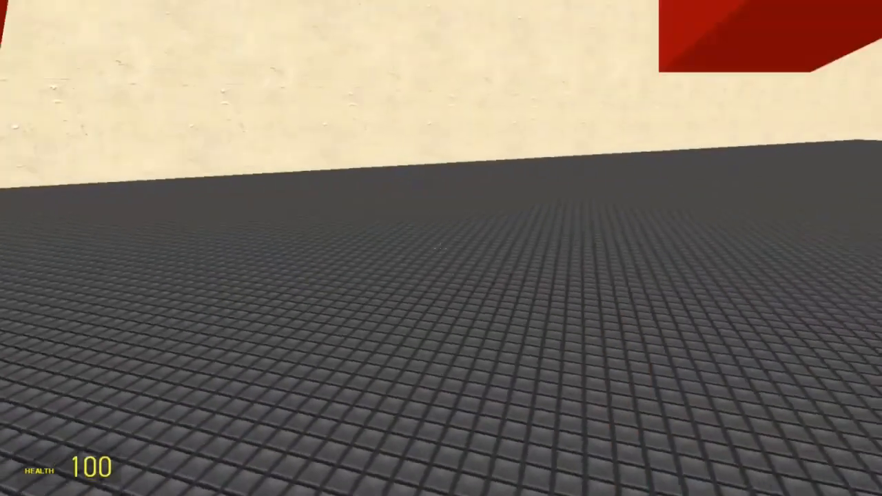
pyautogui.press('q')
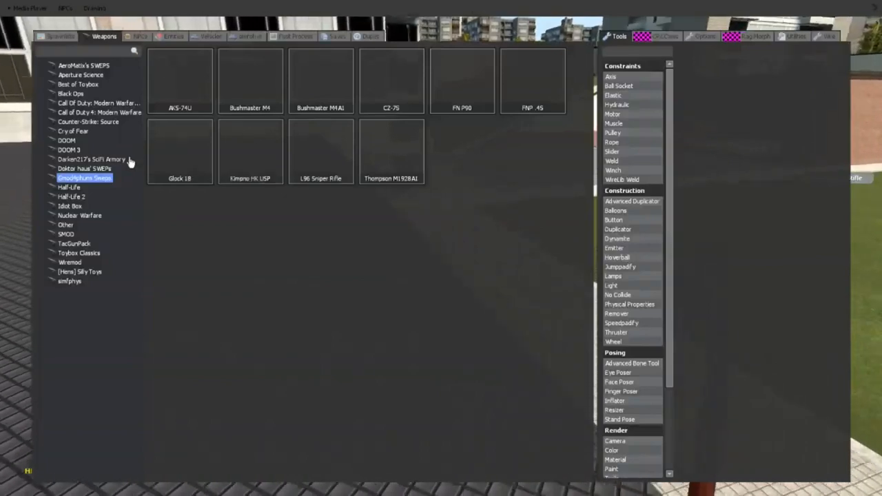
pyautogui.click(99, 113)
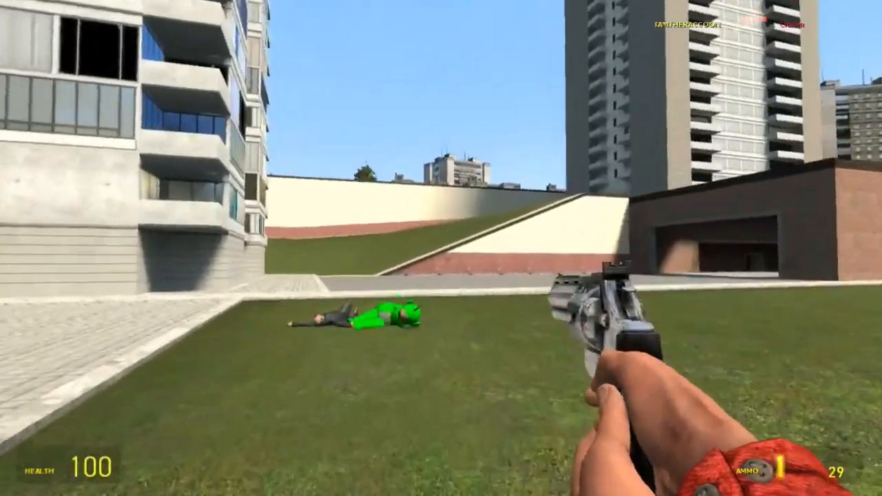
# Spawn a large jump pad from the prop spawnlists onto the lawn and bring up its options.
pyautogui.press('q')
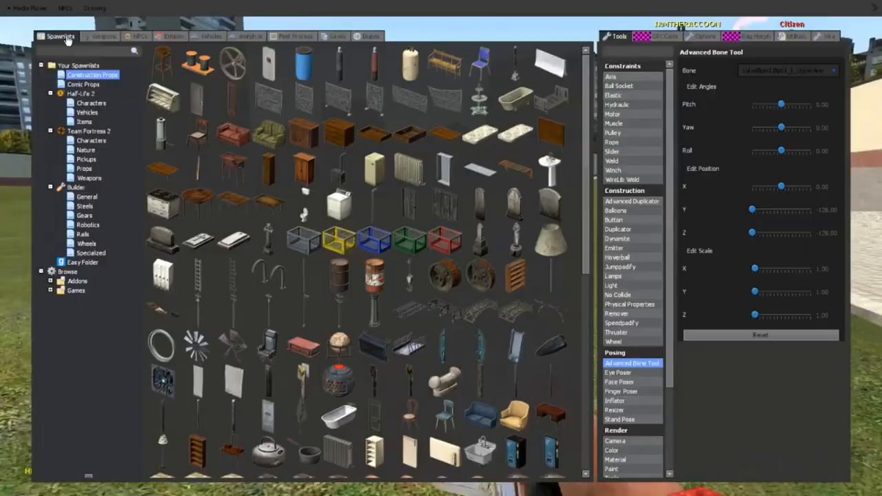
pyautogui.click(104, 36)
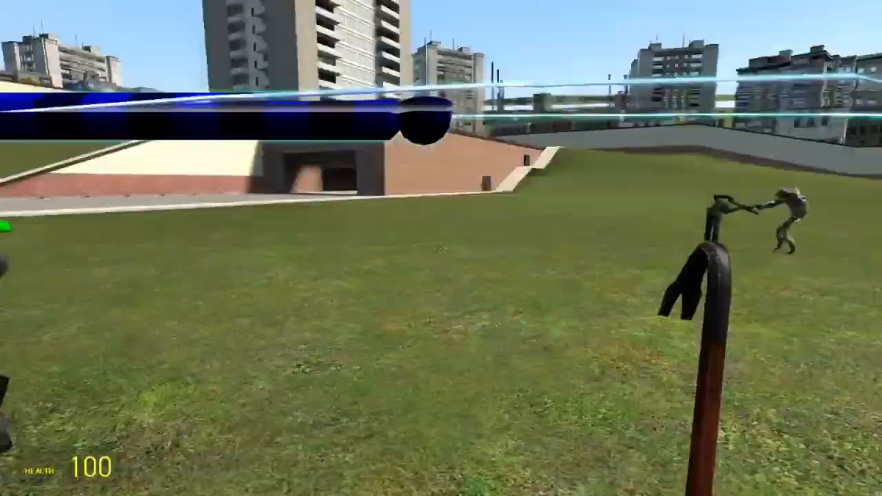
pyautogui.moveTo(441, 248)
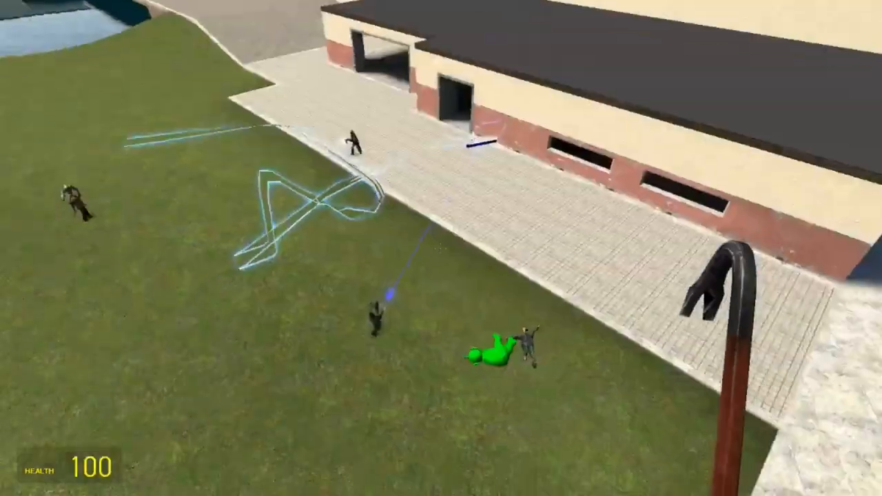
pyautogui.press('q')
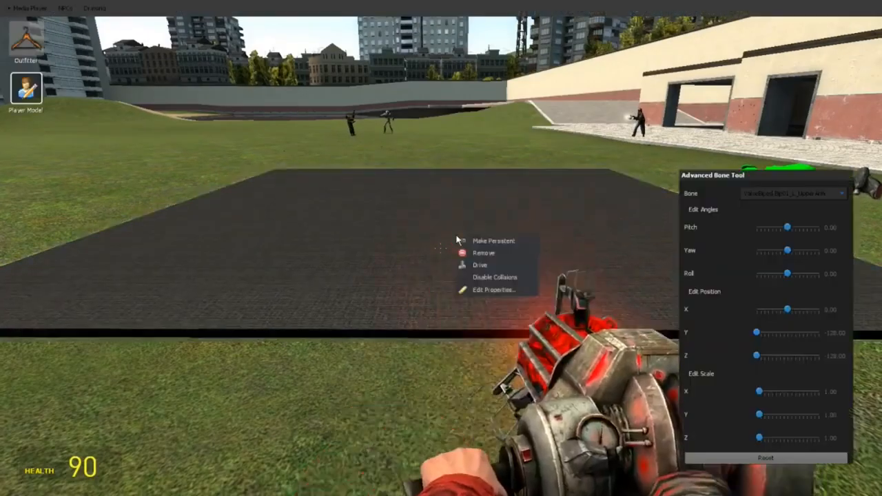
# Set the jump pad's Height property to 1000 and return to play.
pyautogui.click(494, 288)
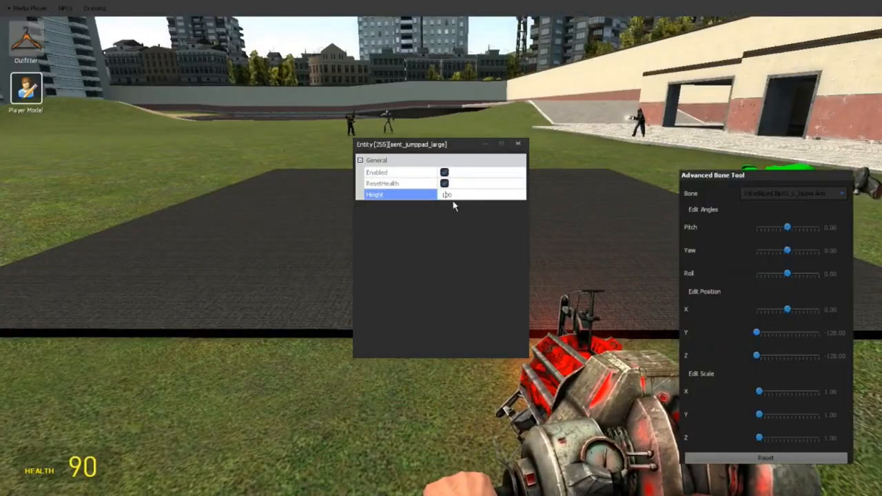
pyautogui.write('1000')
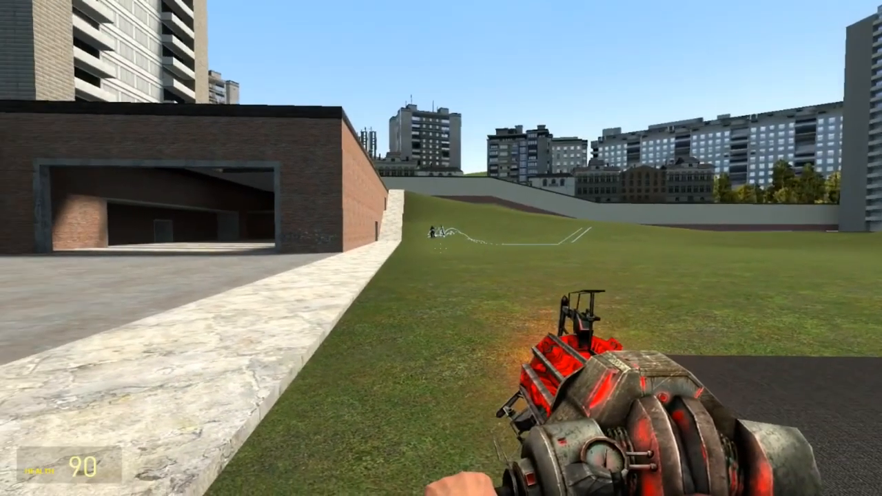
pyautogui.press('q')
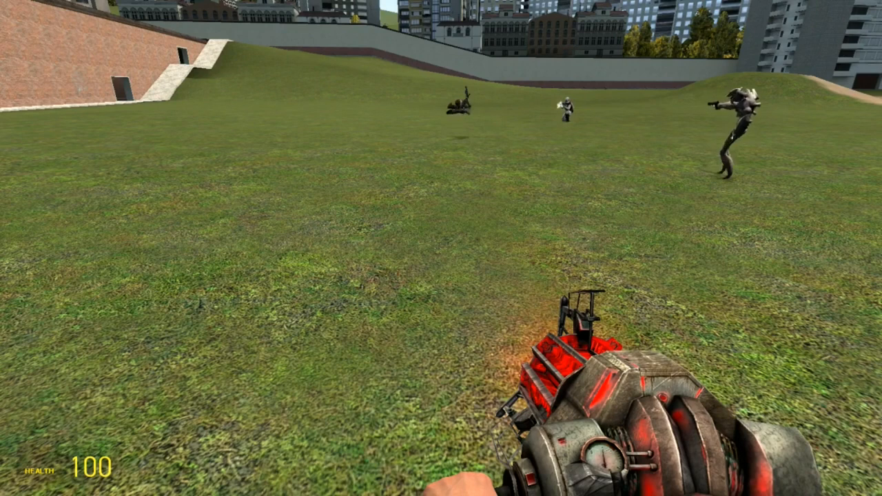
# Spawn a food item from the Food entities category and resume play.
pyautogui.press('q')
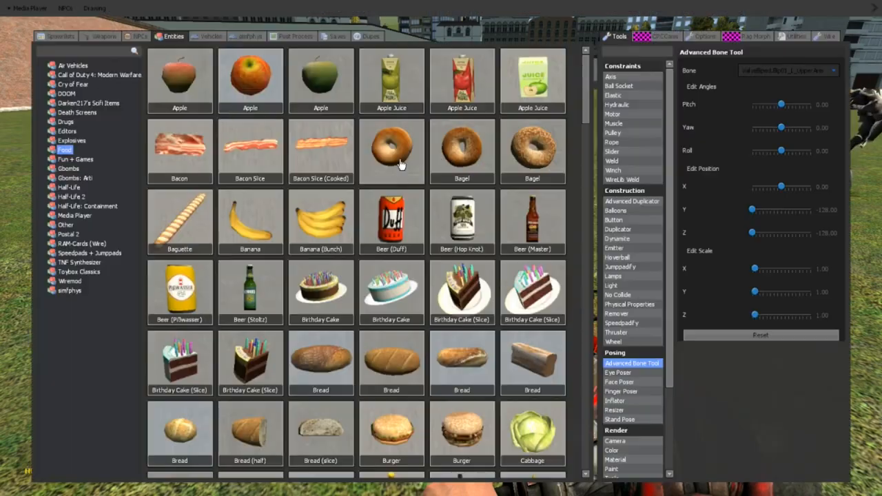
pyautogui.click(369, 35)
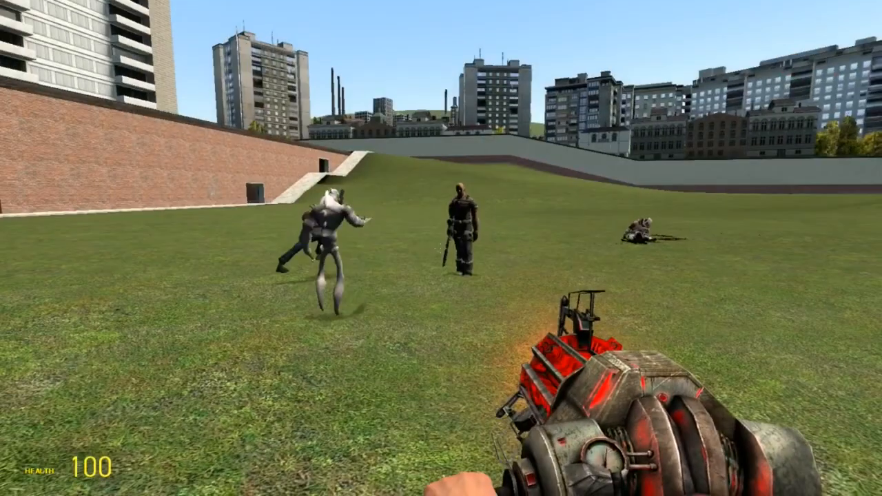
pyautogui.press('q')
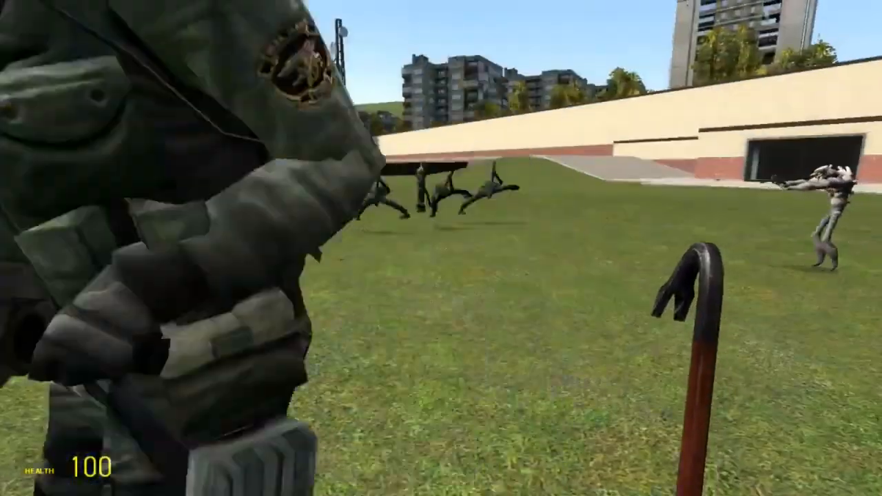
# Bring up the spawn catalogue on the saved Dupes collection.
pyautogui.press('q')
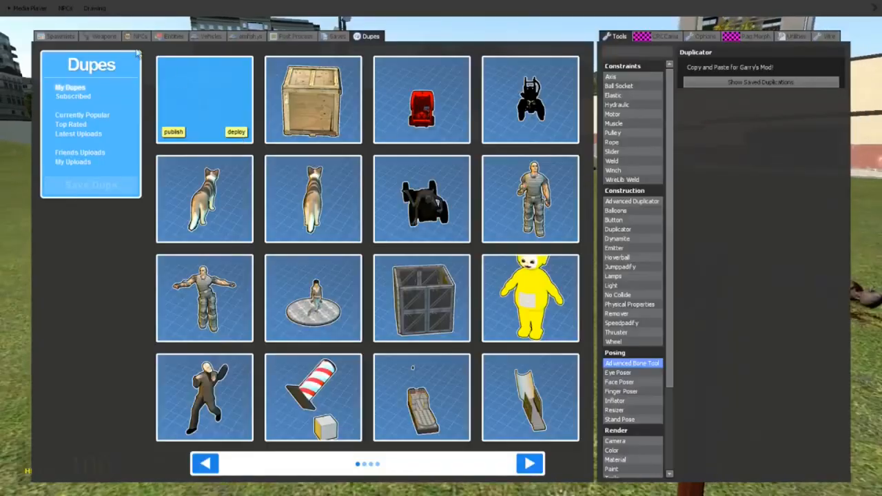
# Dismiss the Dupes catalogue and resume watching the soldier and combine brawl.
pyautogui.click(140, 36)
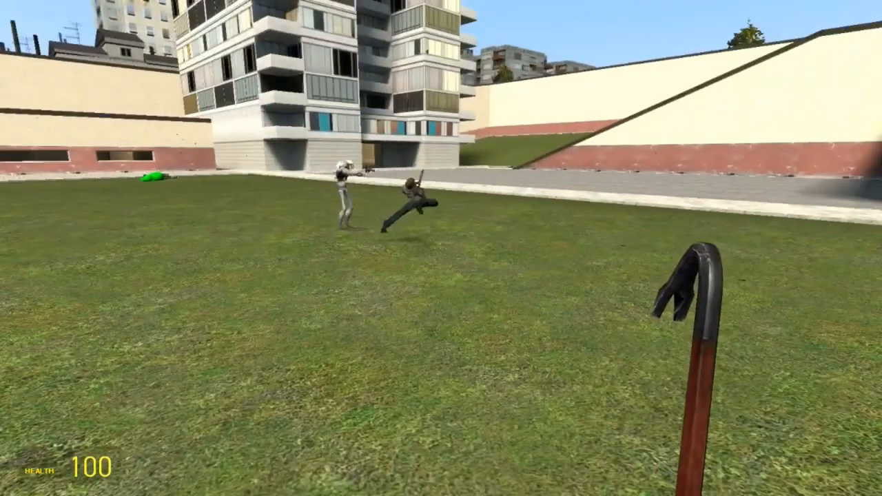
# Show the Combine category in the NPCs spawn list.
pyautogui.press('q')
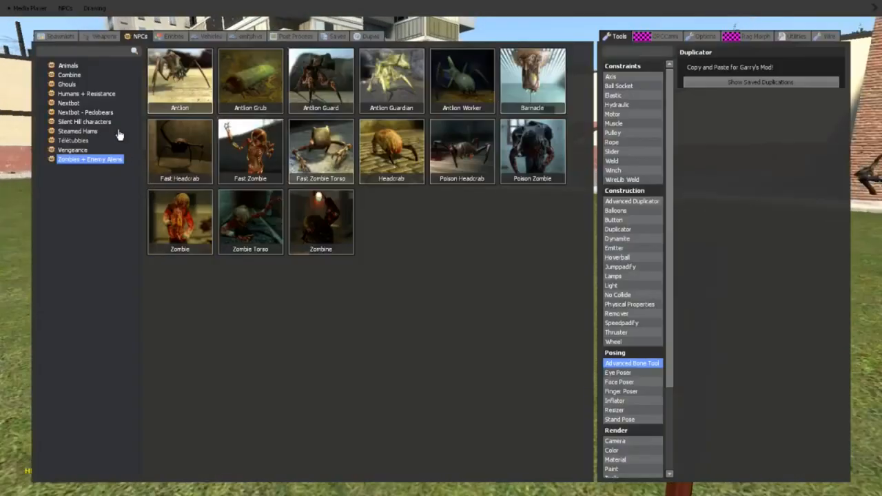
pyautogui.click(69, 74)
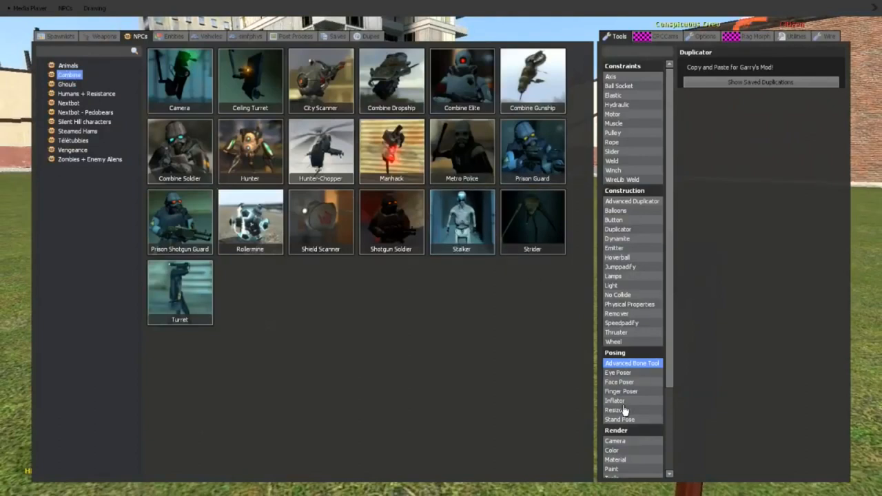
# Select the Inflator posing tool, then fire the AK-47 rifle in the field.
pyautogui.click(614, 400)
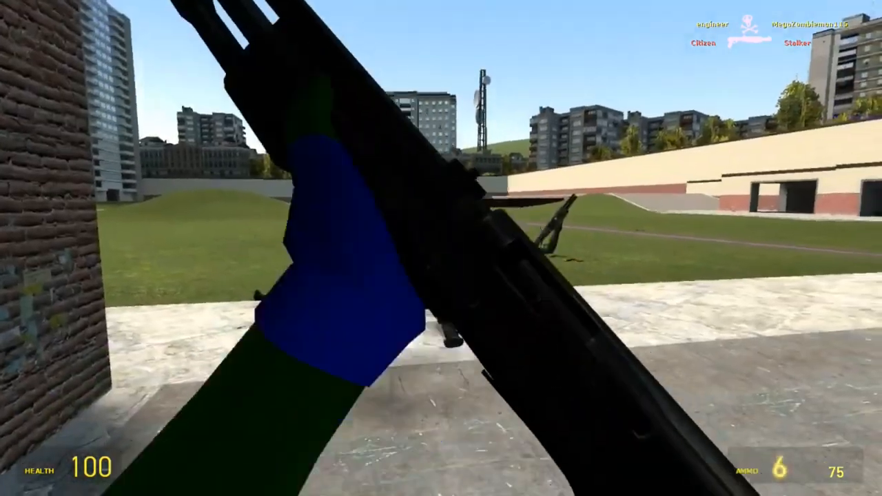
pyautogui.click(441, 248)
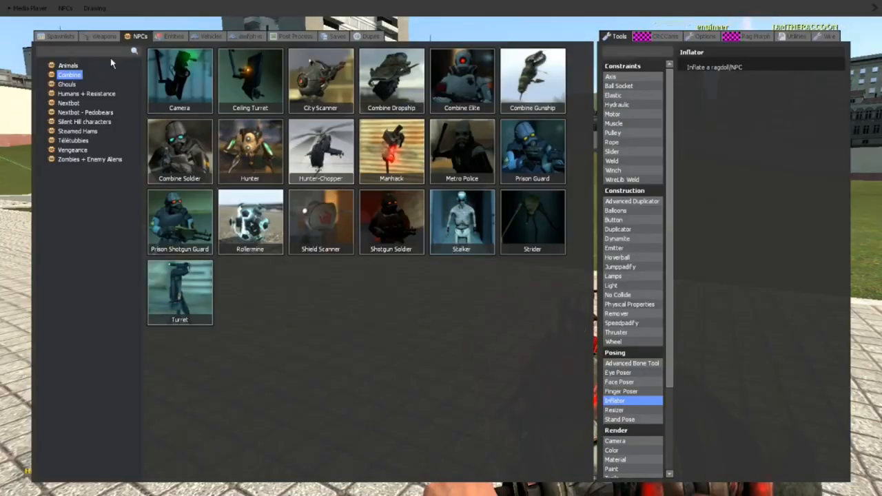
# Fight with the pistol and M4A1 rifle, reloading, then show the Counter-Strike: Source weapons list.
pyautogui.click(104, 36)
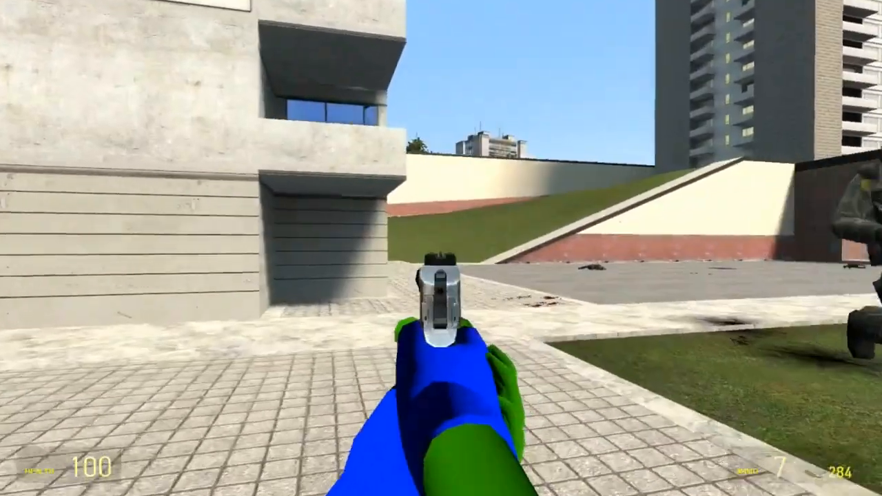
pyautogui.moveTo(441, 248)
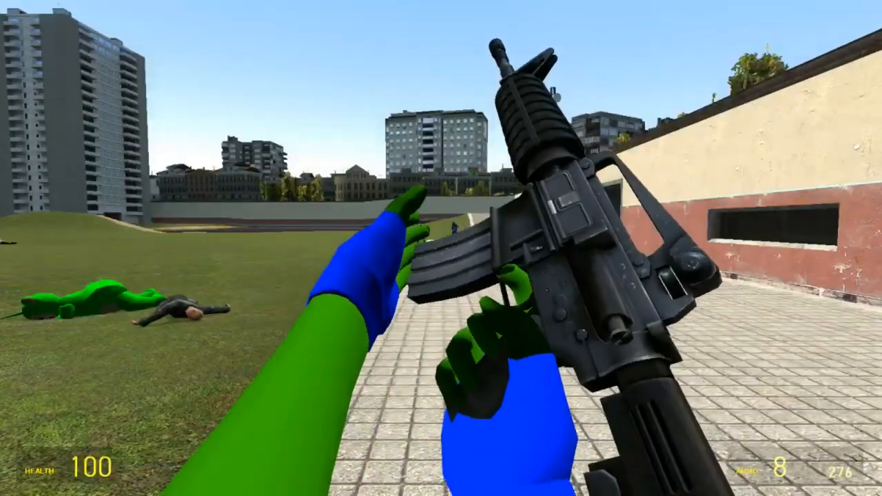
pyautogui.press('r')
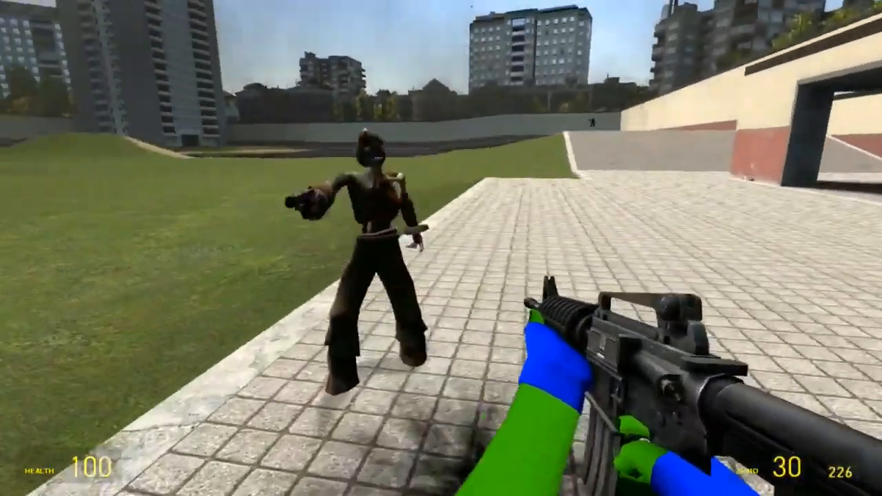
pyautogui.press('q')
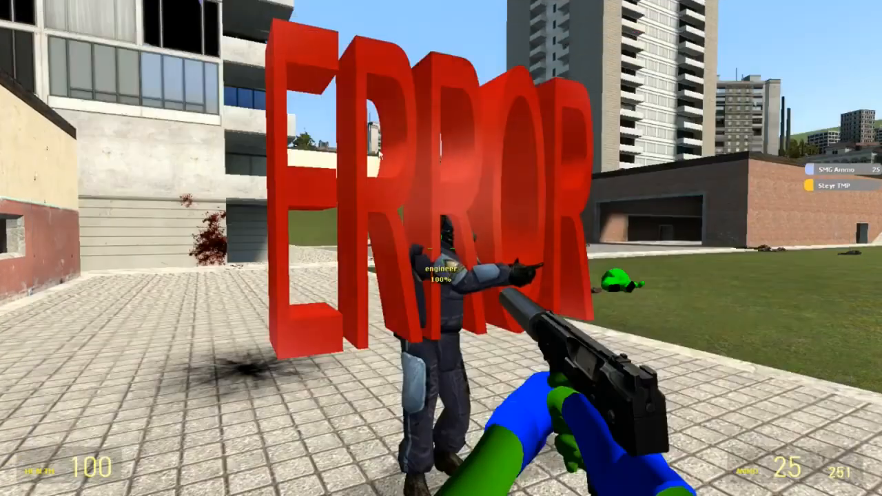
# Show the [Hens] Silly Toys weapons category in the spawn catalogue.
pyautogui.press('q')
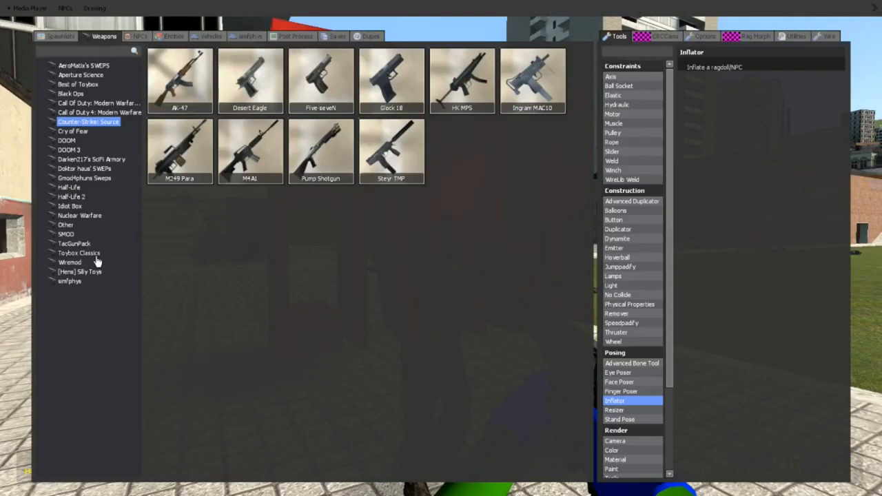
pyautogui.click(80, 272)
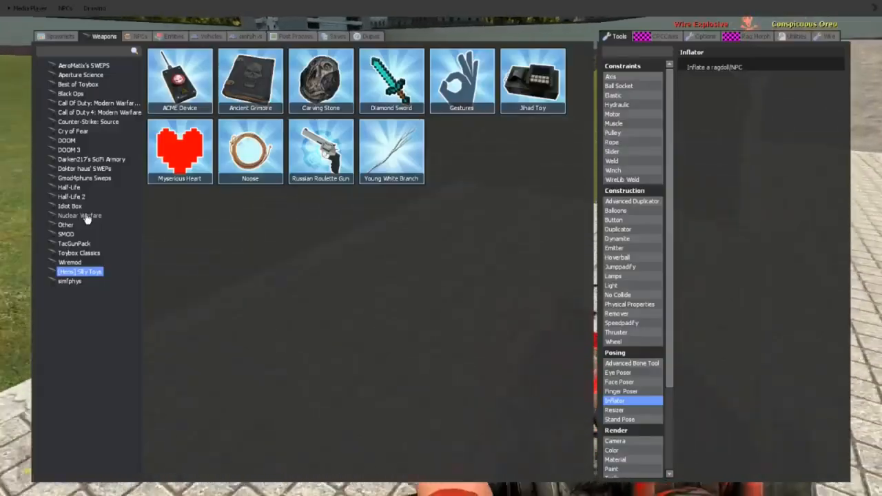
# Browse the Idiot Box weapons, then close the spawn catalogue and resume watching the plaza battle.
pyautogui.press('q')
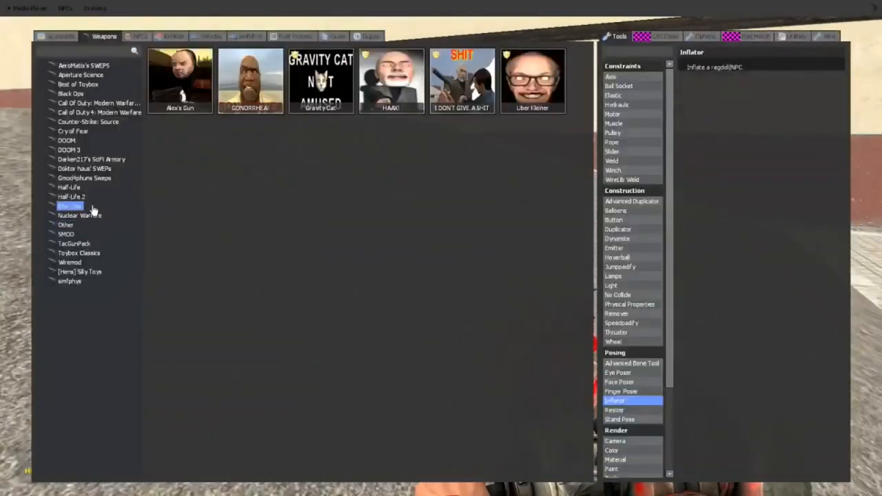
pyautogui.press('q')
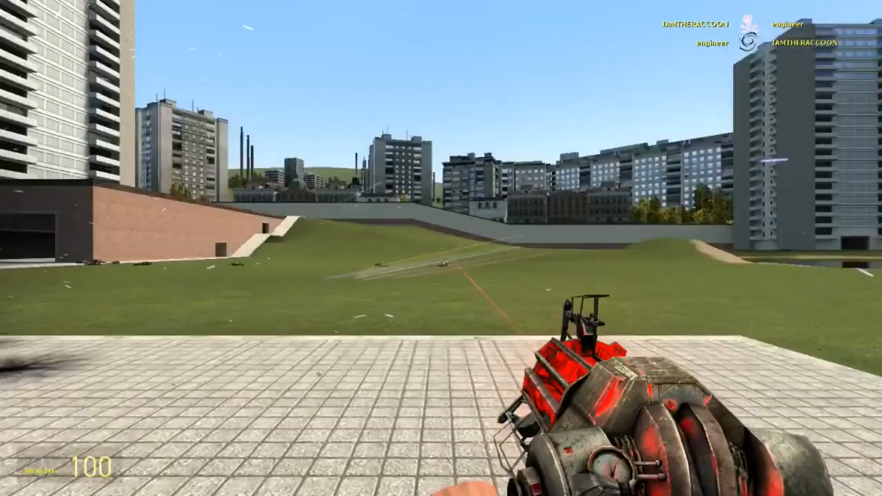
pyautogui.press('q')
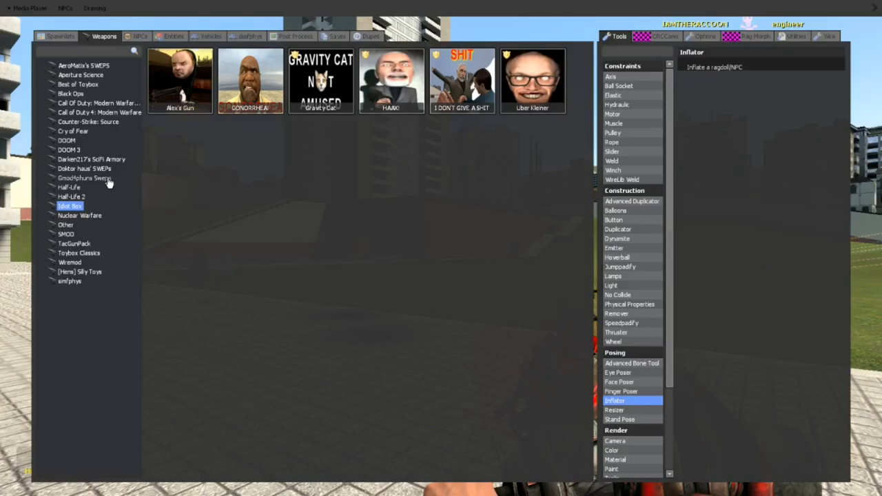
pyautogui.press('q')
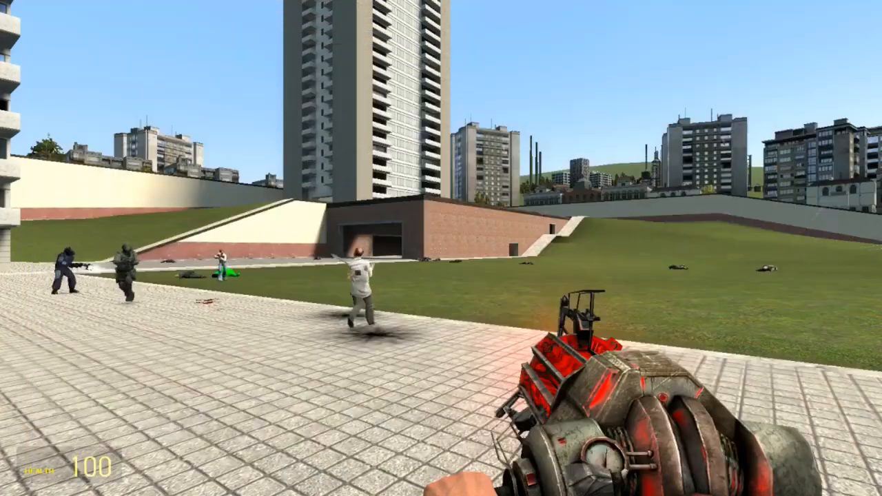